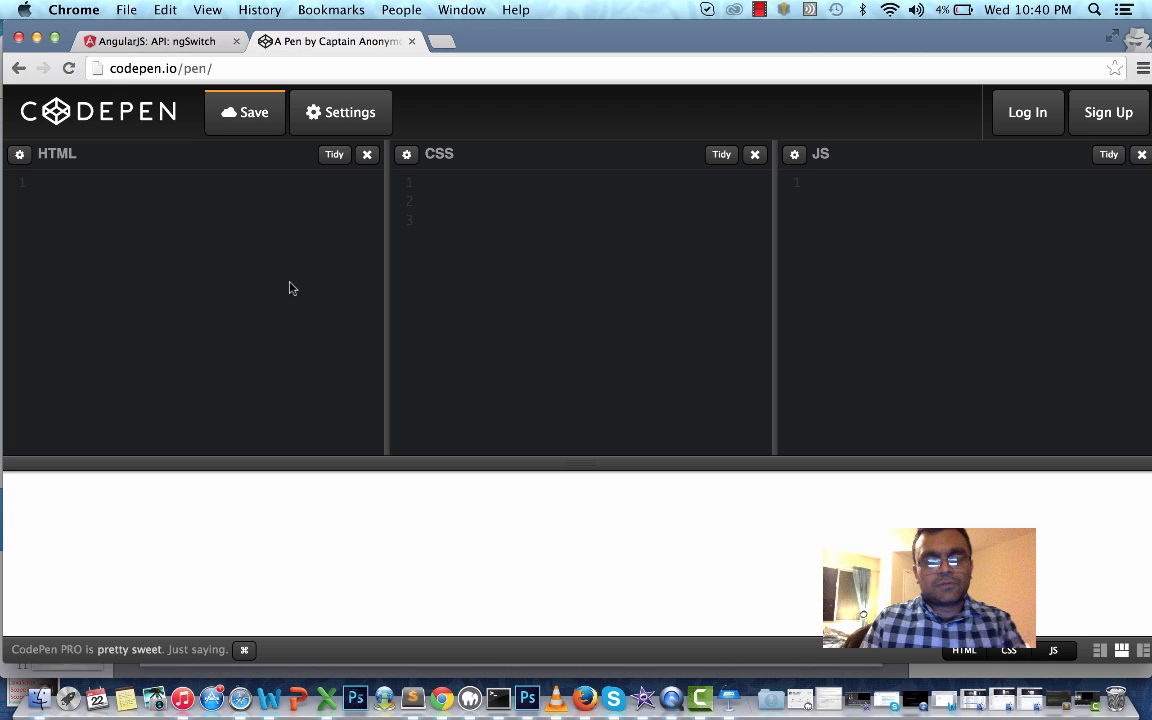
Add a div to the HTML containing the text 'id vs Class'
type("<")
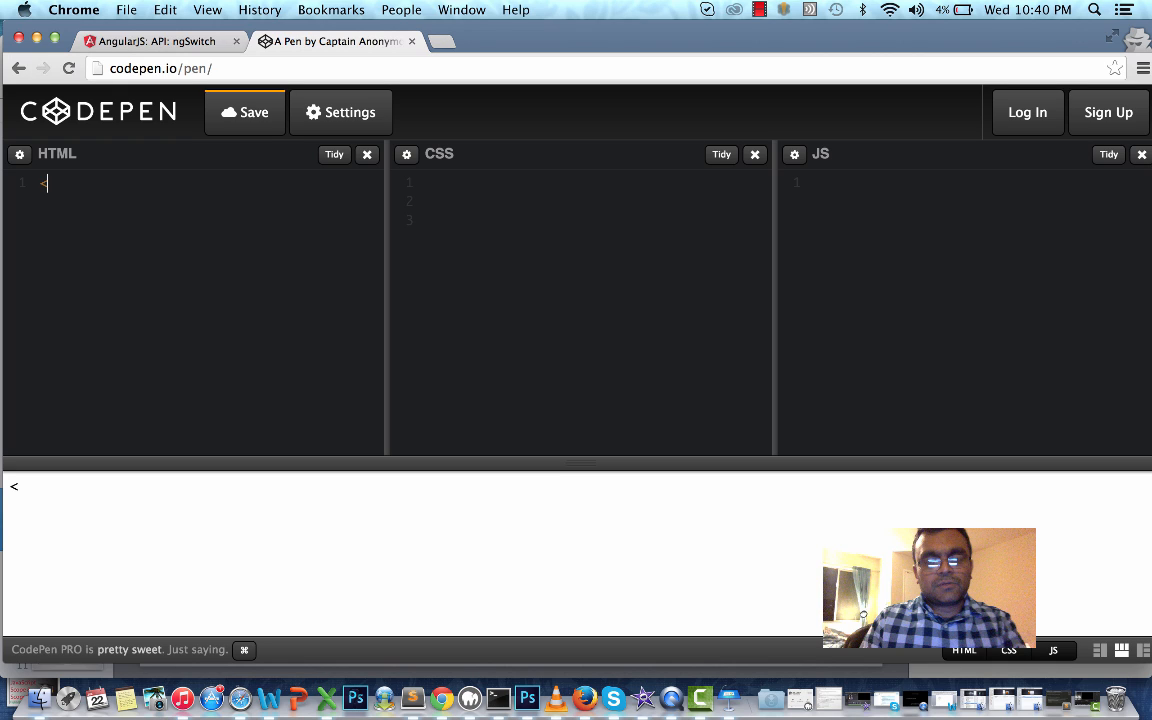
key("Backspace")
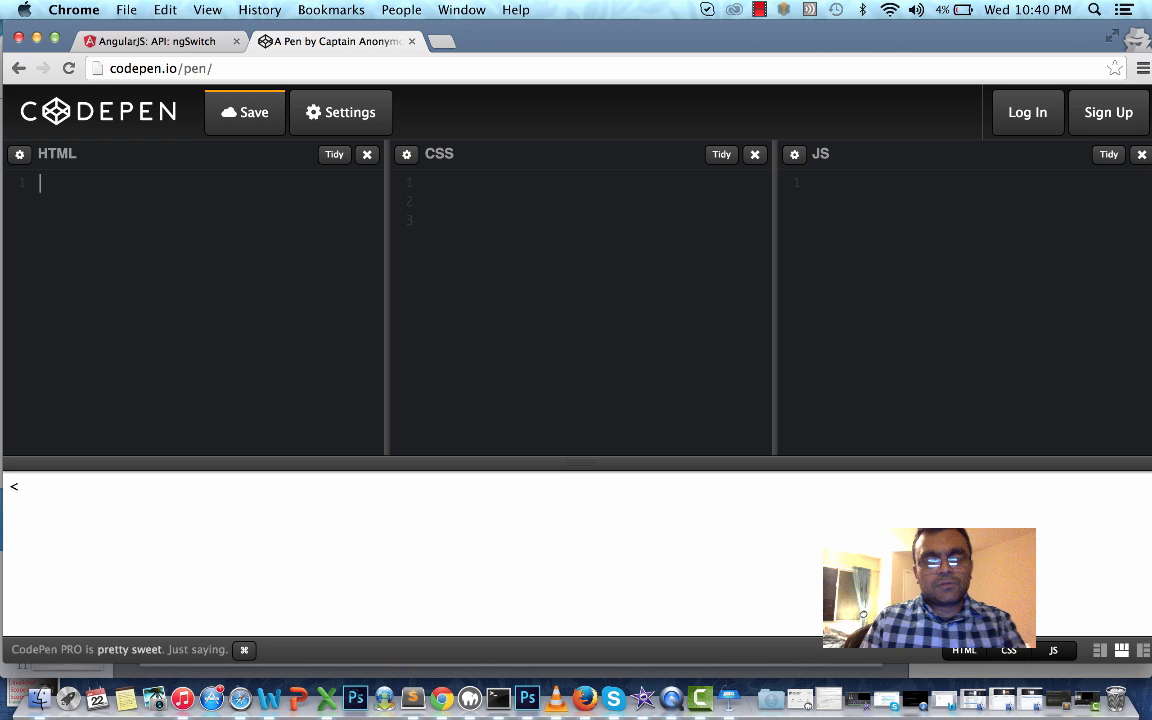
type("div></div>")
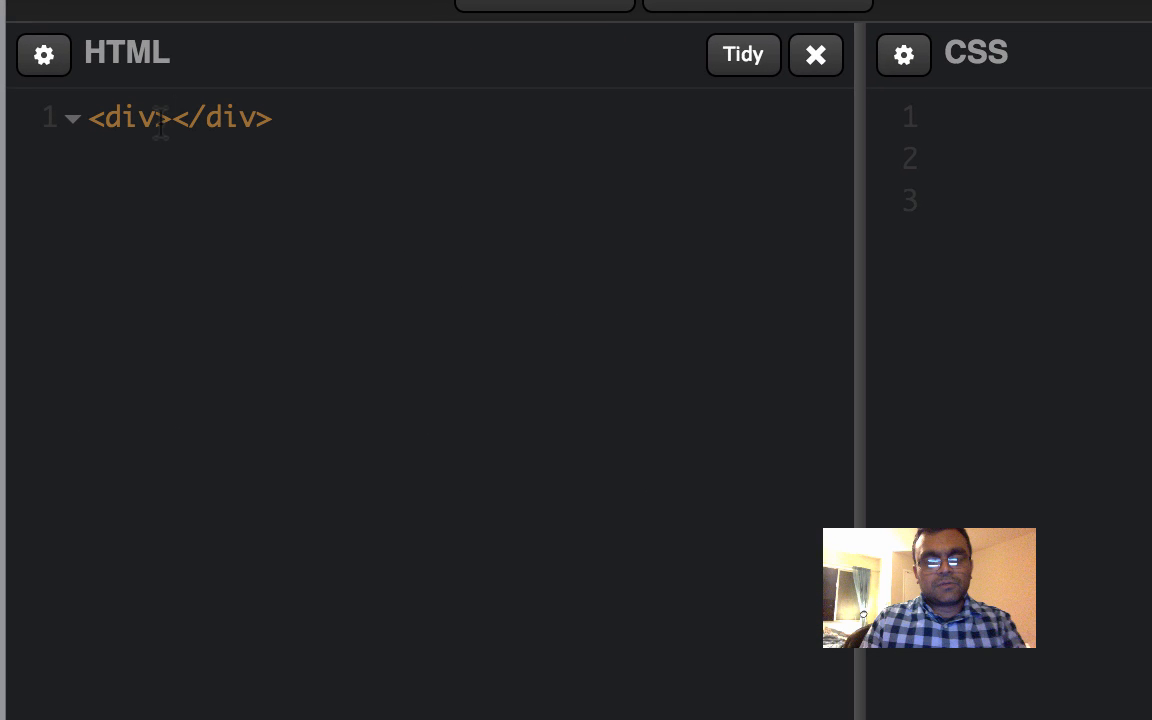
left_click(174, 118)
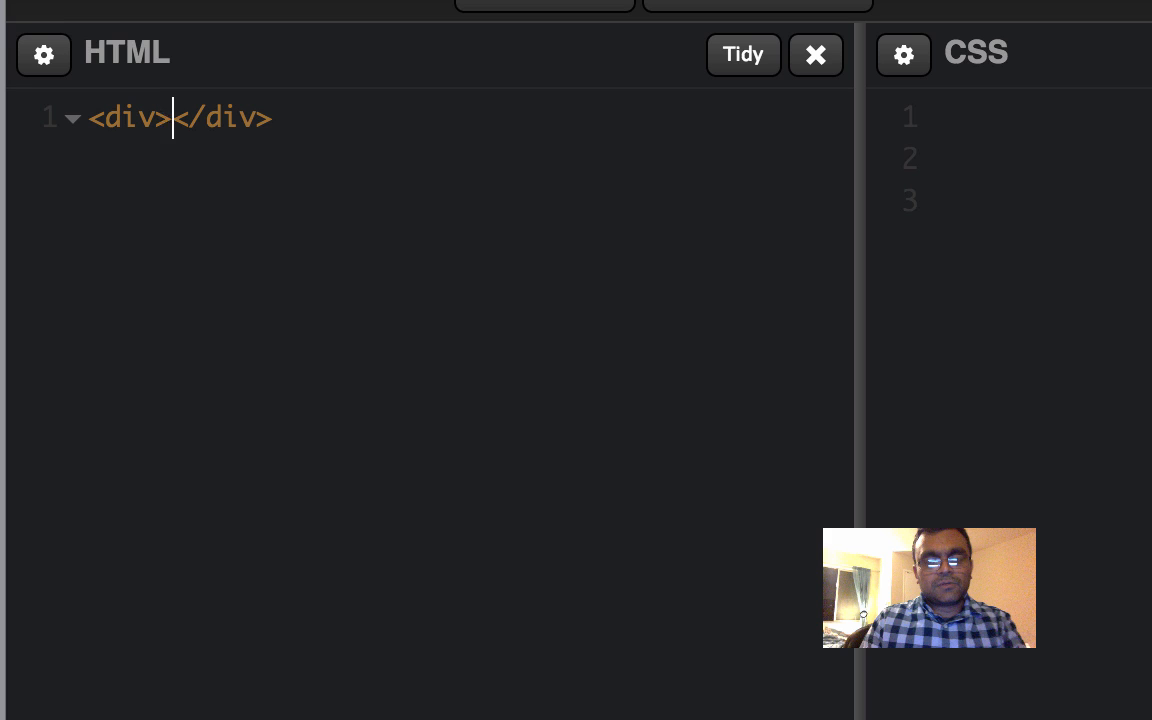
type("id ve")
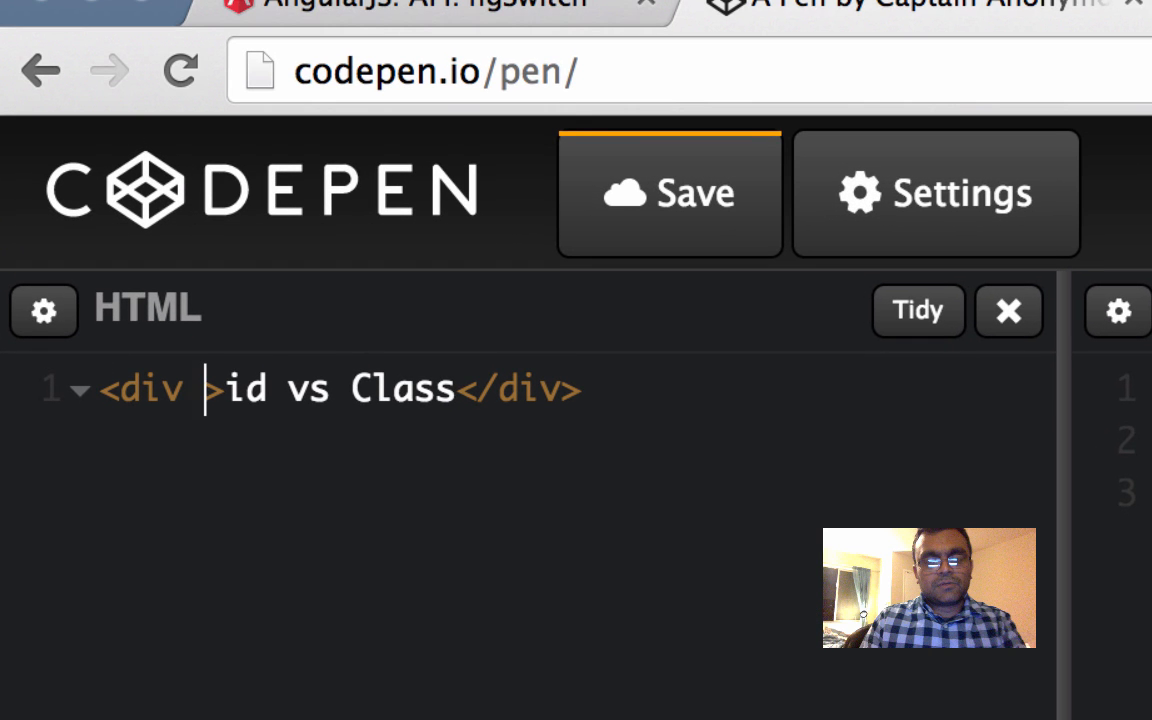
Give the div the attributes id="main" and class="myclass"
type("id")
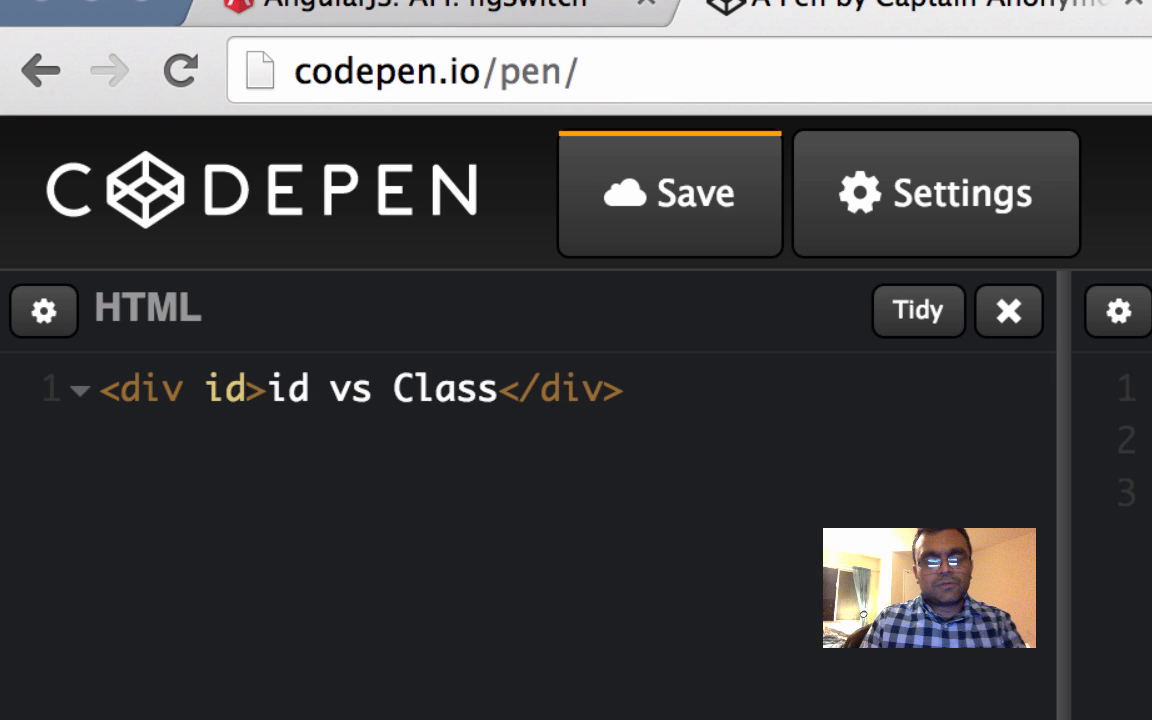
type("=\"\"")
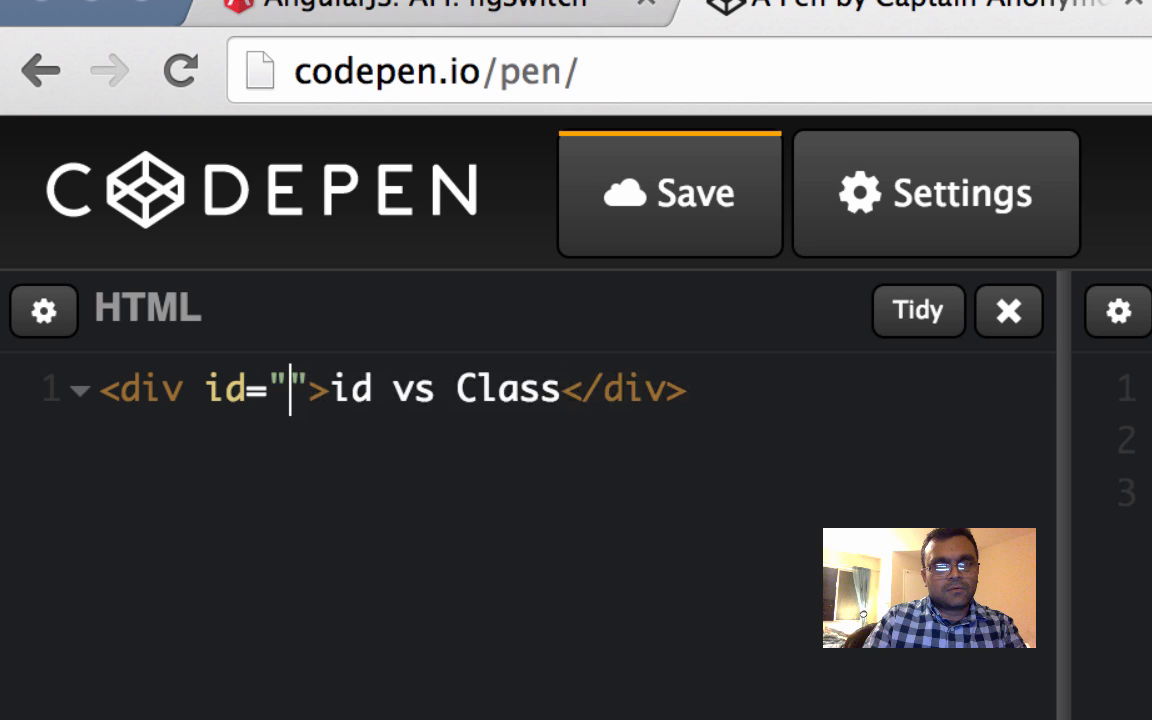
type("main")
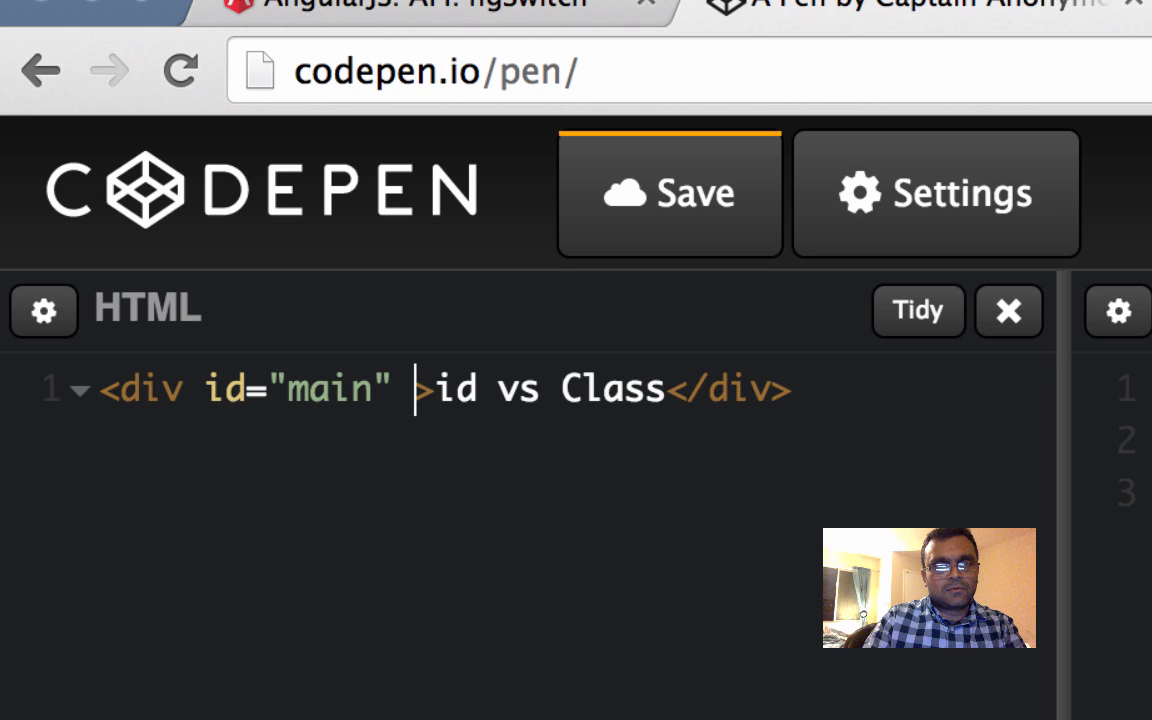
type("class")
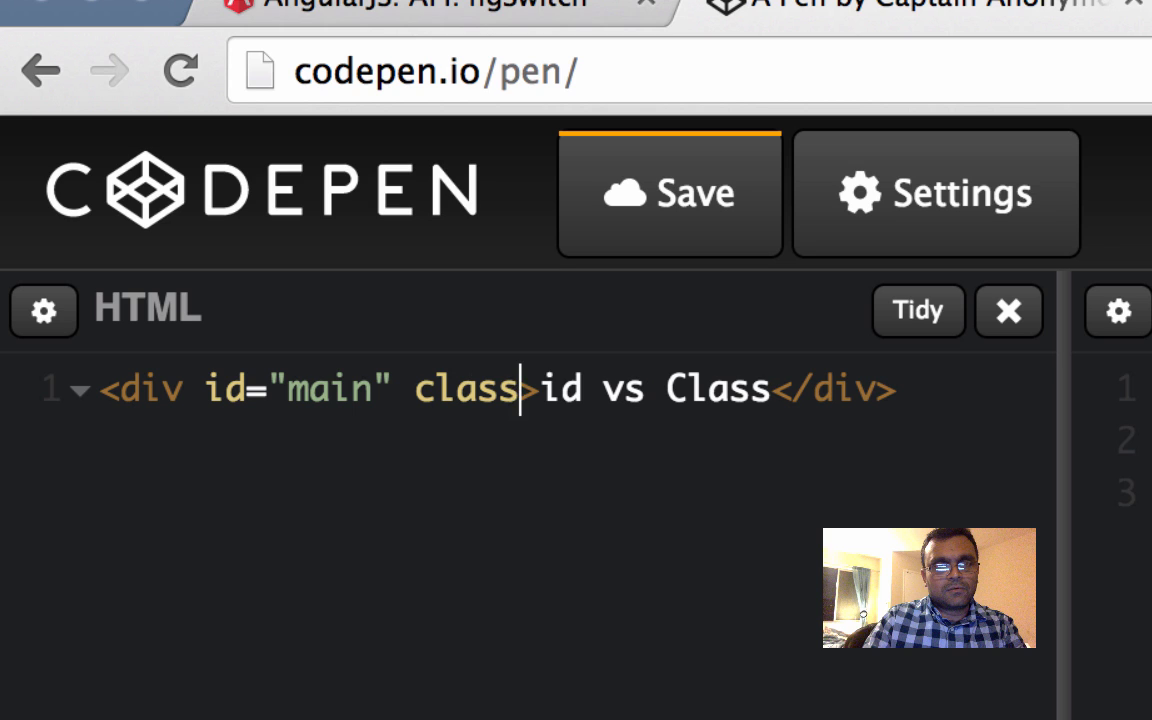
type("=\"")
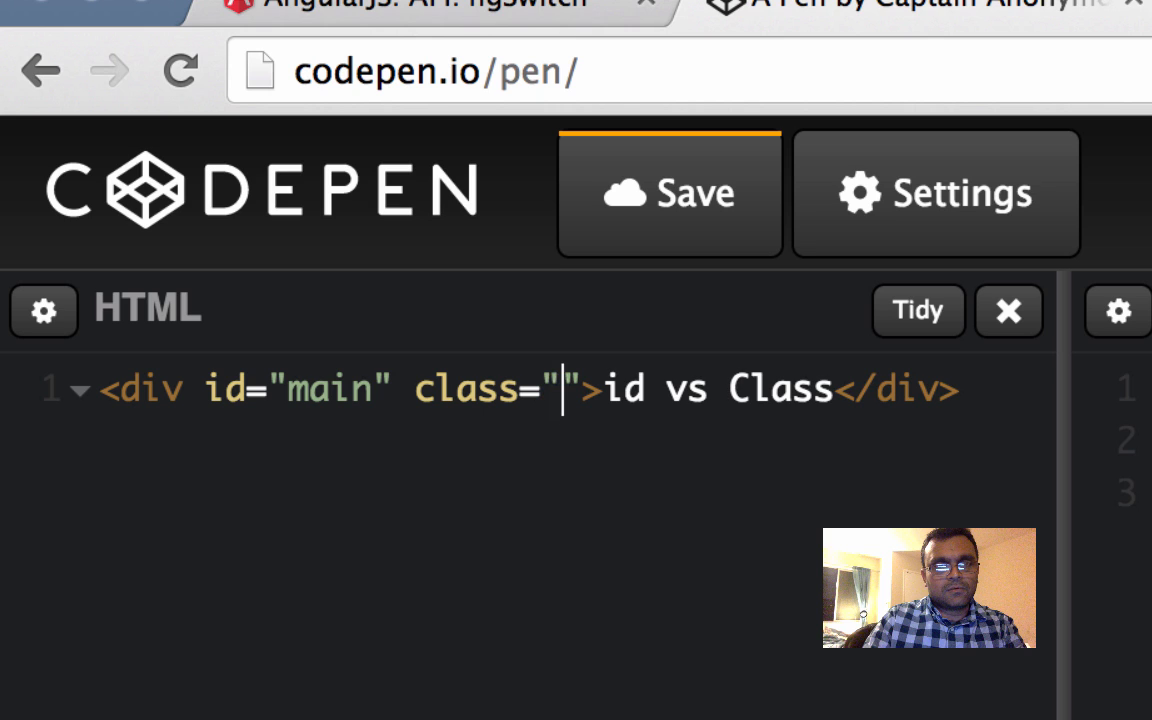
type("mya")
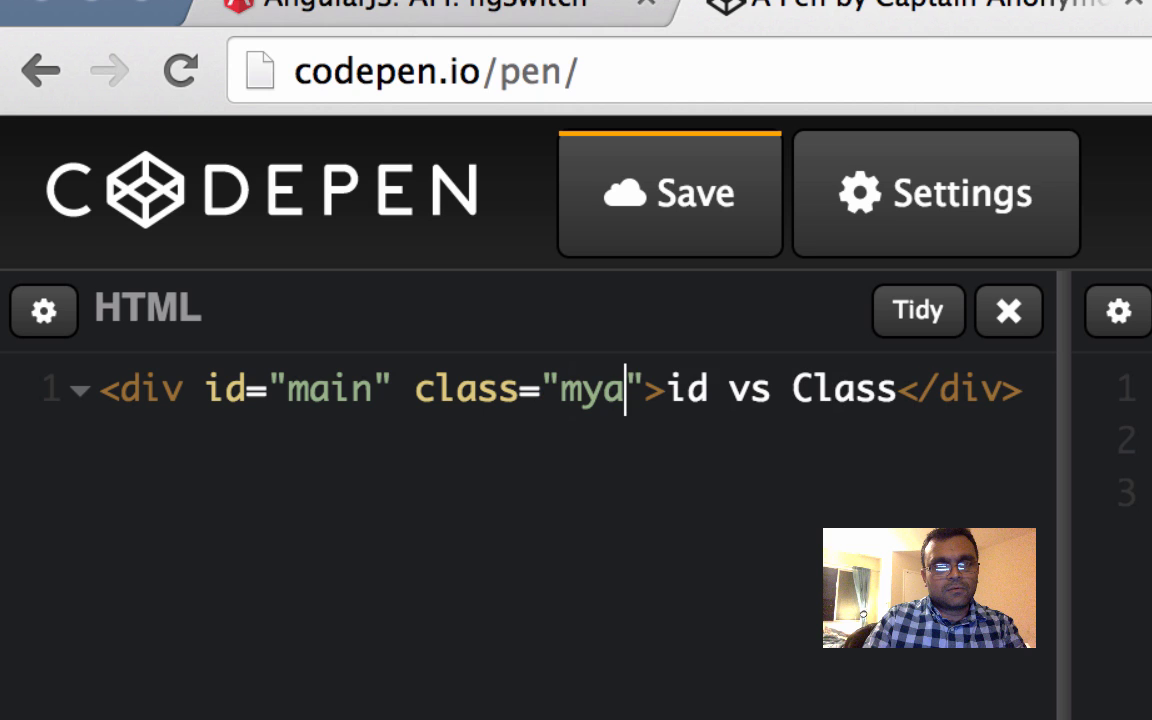
type("class")
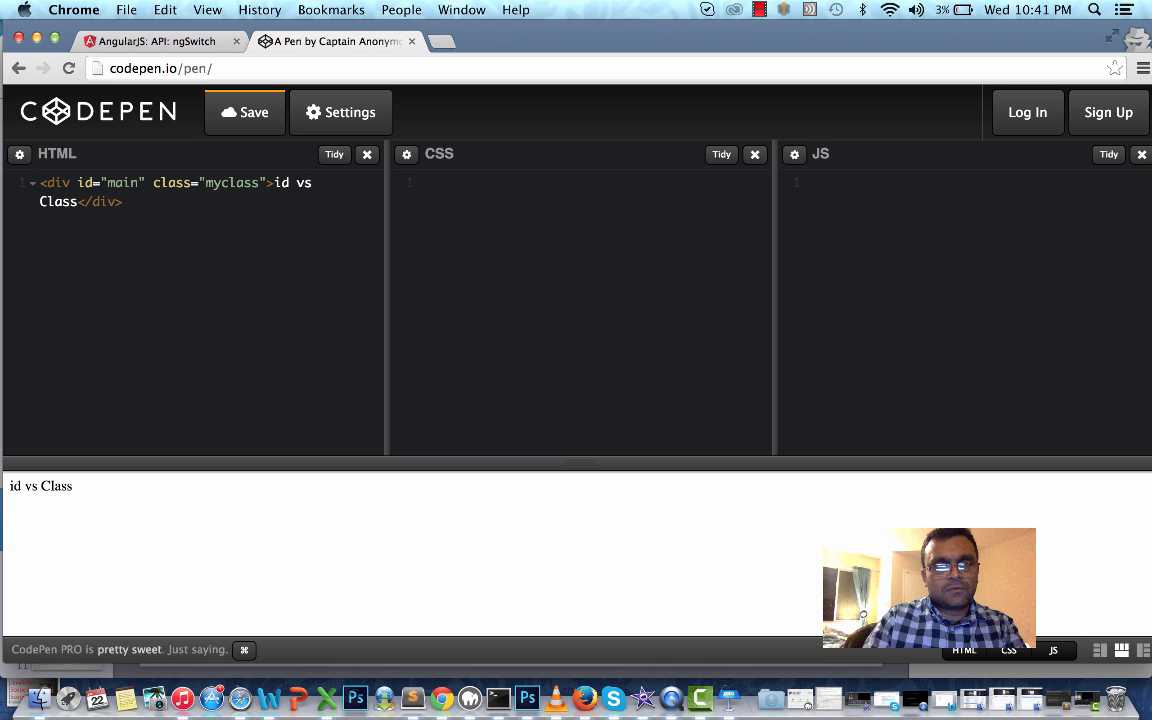
Write the CSS rule .myclass { color: red; }
type(".")
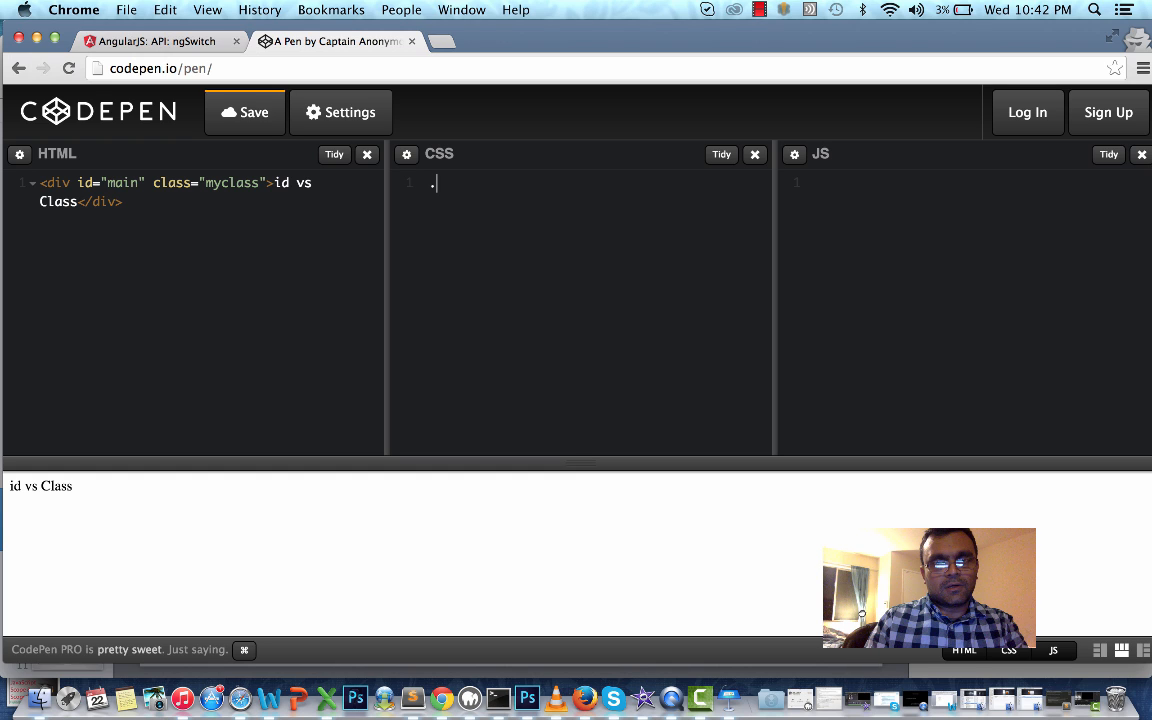
type("myclass{")
type("color")
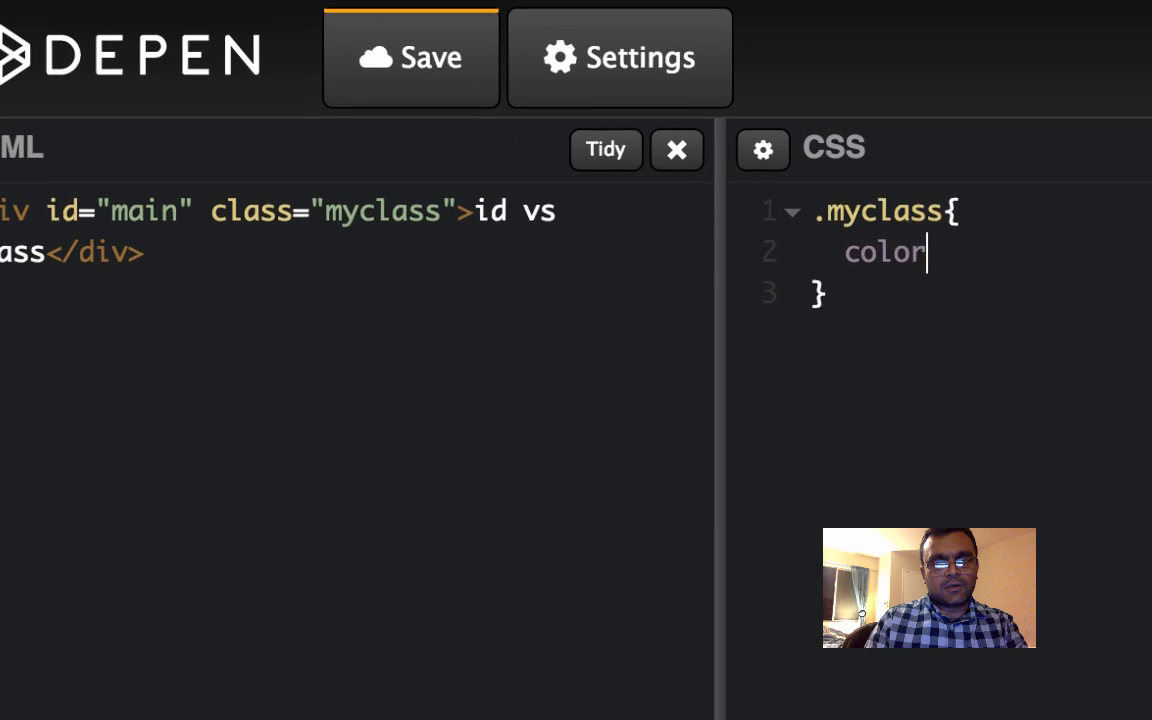
type(":red;")
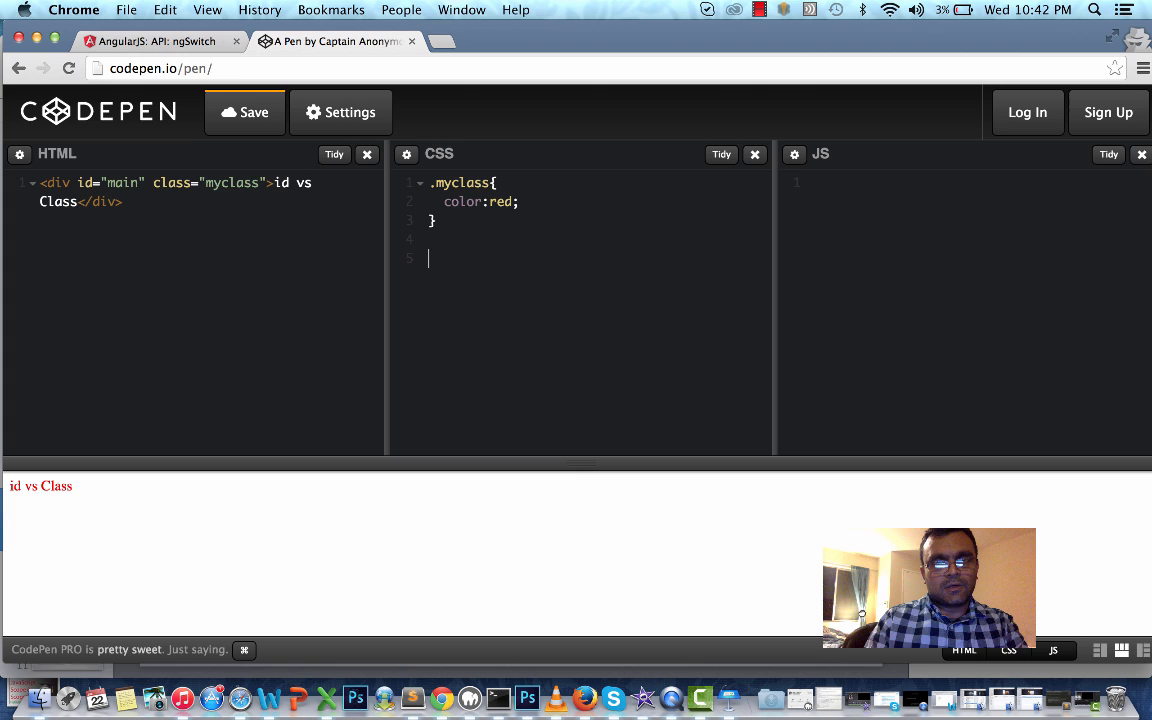
Write the CSS rule #main { color: blue; }
type("#")
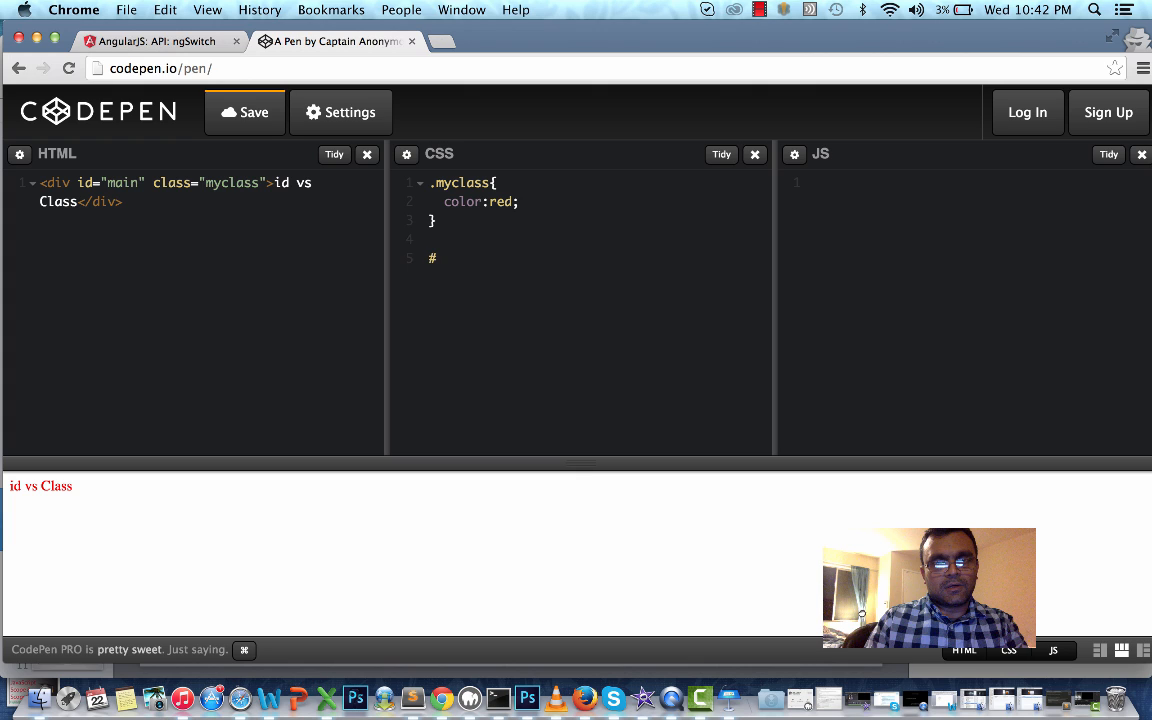
type("main{")
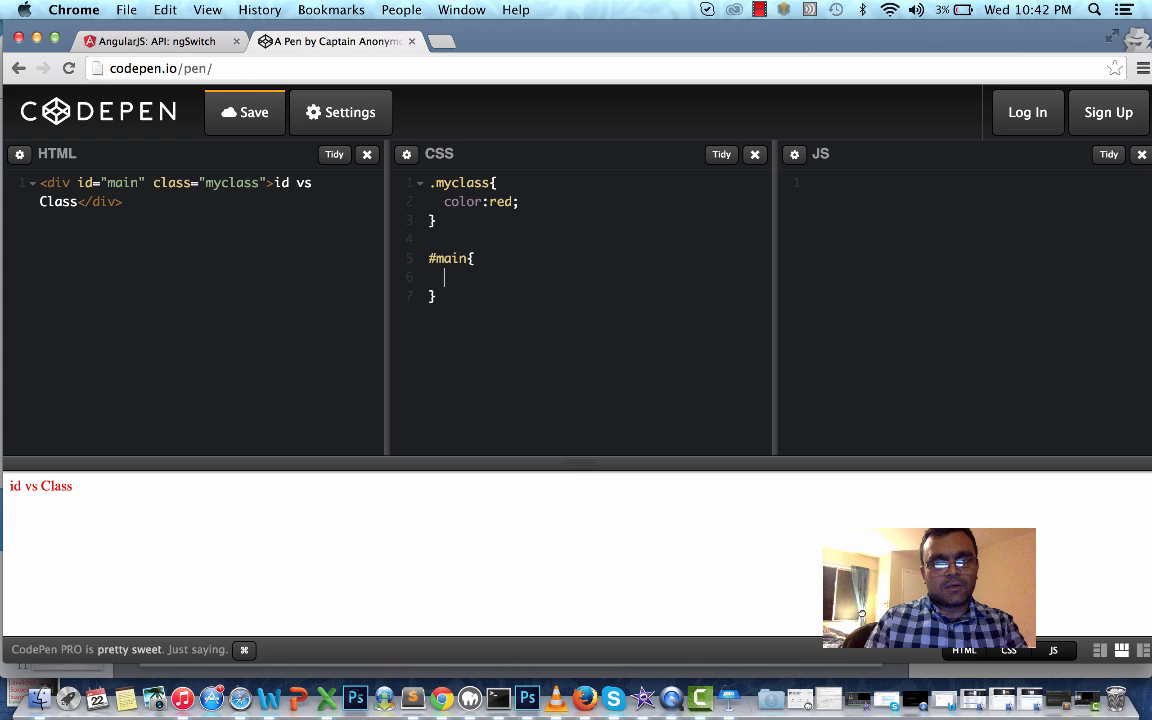
type("color:")
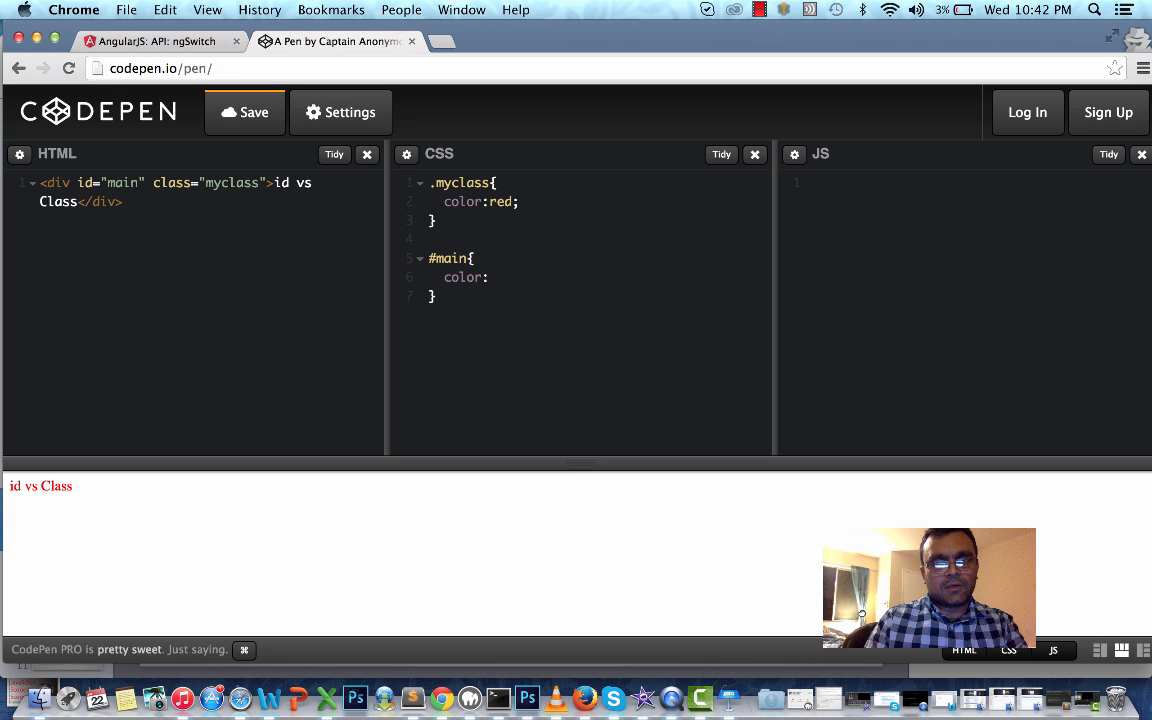
type("blue;")
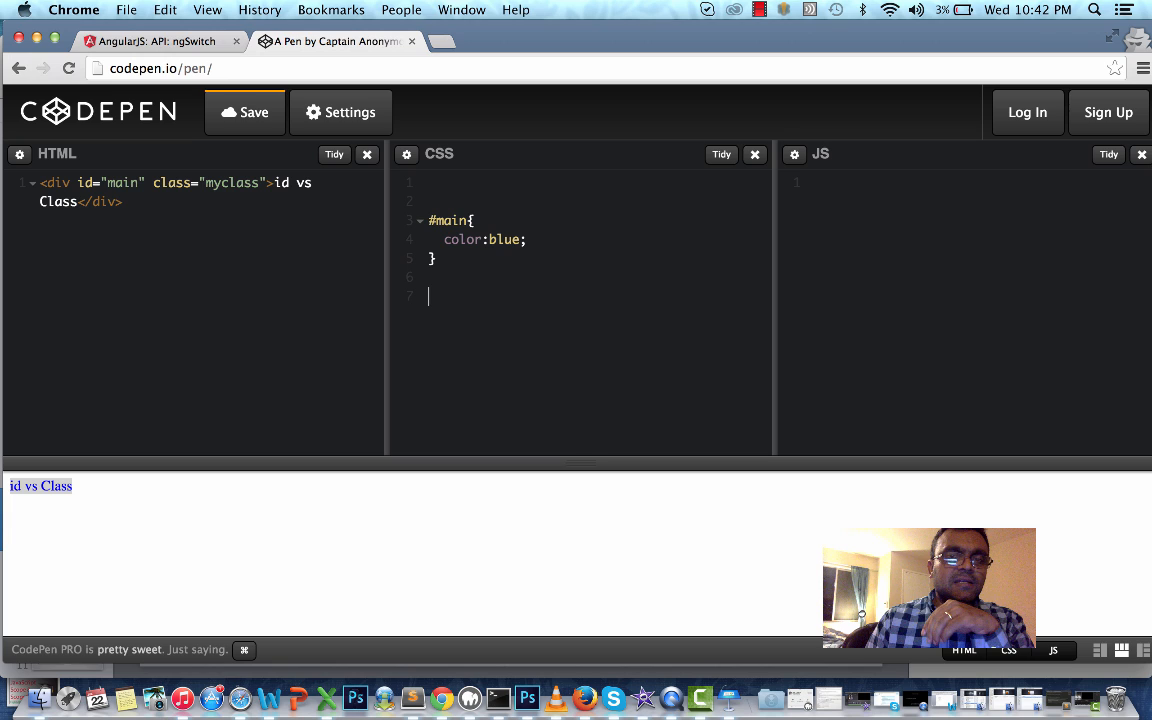
Move the .myclass rule below the #main rule; the preview stays blue
type(".myclass{")
type("color:red;")
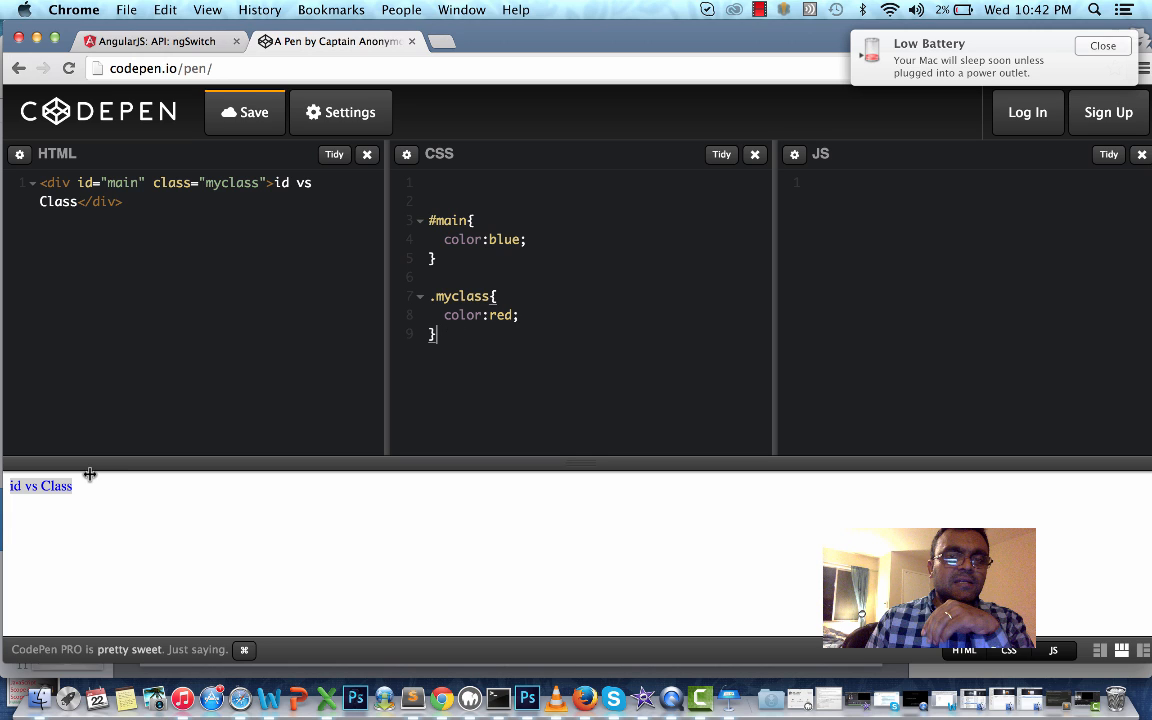
mouse_move(123, 472)
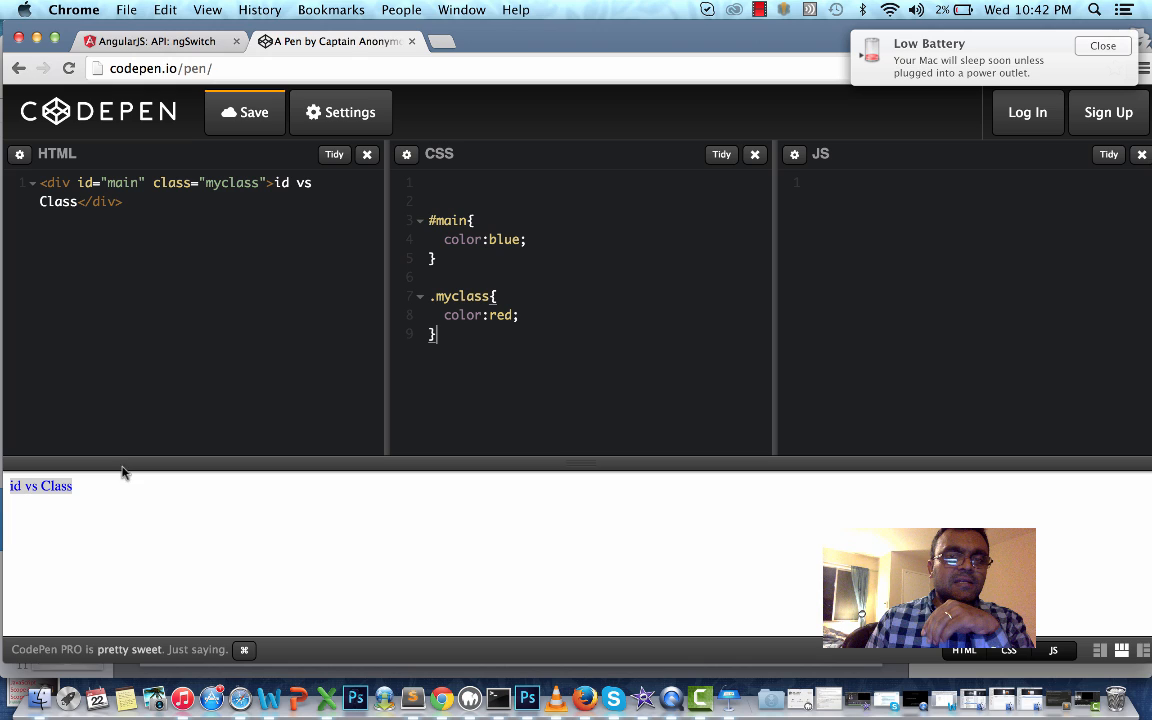